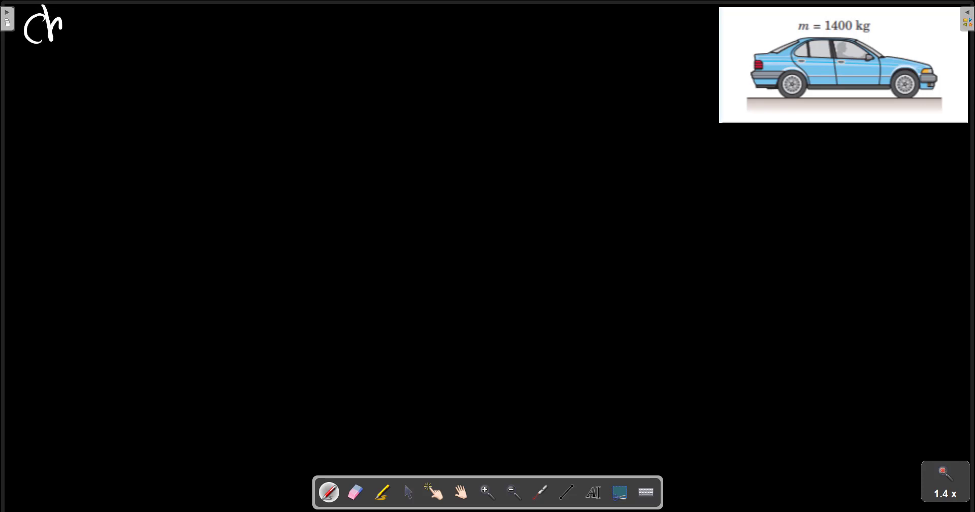
Step: Handwrite 'Chapter 1 – Sample' and the problem statement about the 1400 kg car's mass and weight
left_click_drag(68, 34, 146, 46)
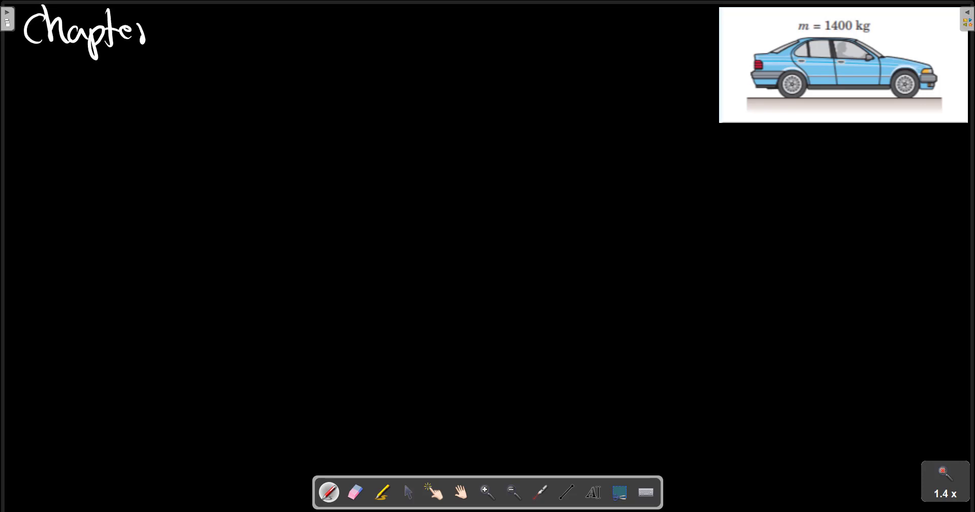
left_click_drag(143, 34, 174, 34)
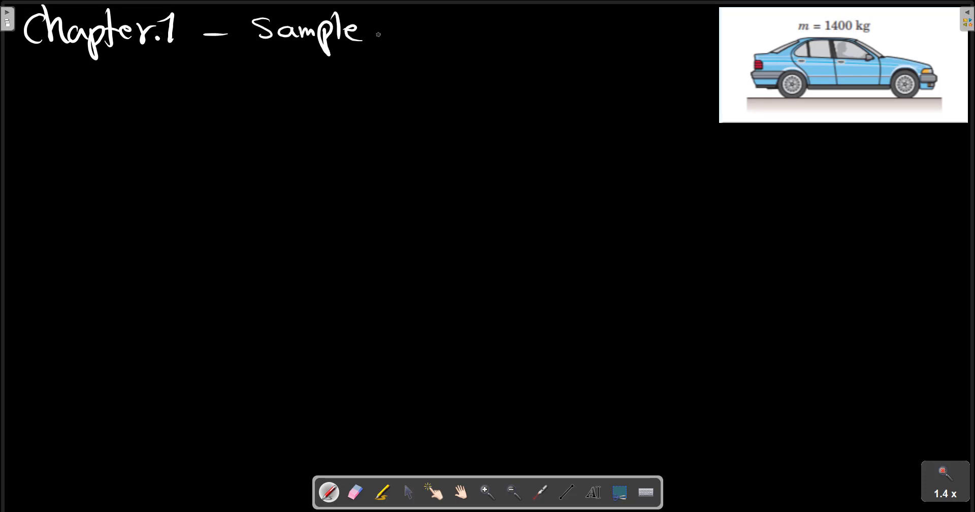
left_click_drag(372, 38, 448, 32)
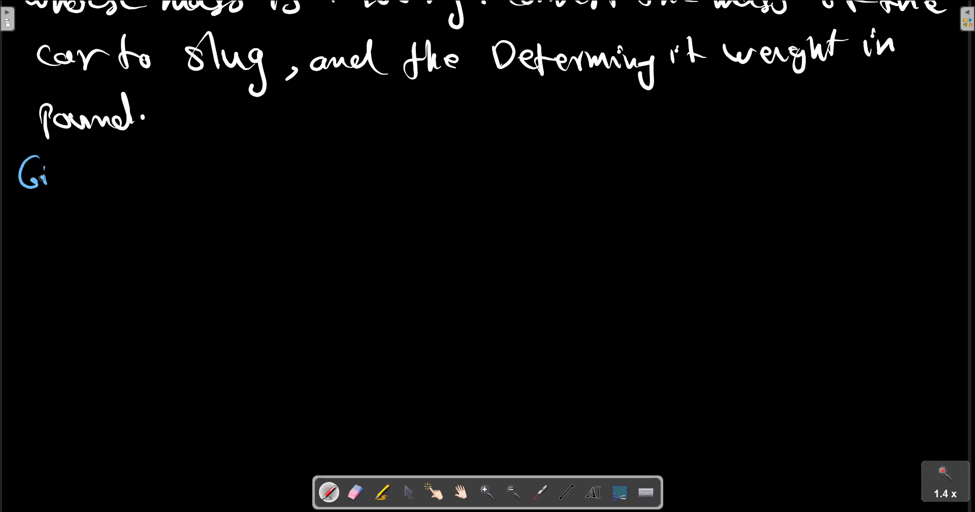
Step: Write 'Given data, mass = 1400 kg' in blue and desired W (N), mass (slug), W (lb) in yellow
left_click_drag(34, 174, 149, 173)
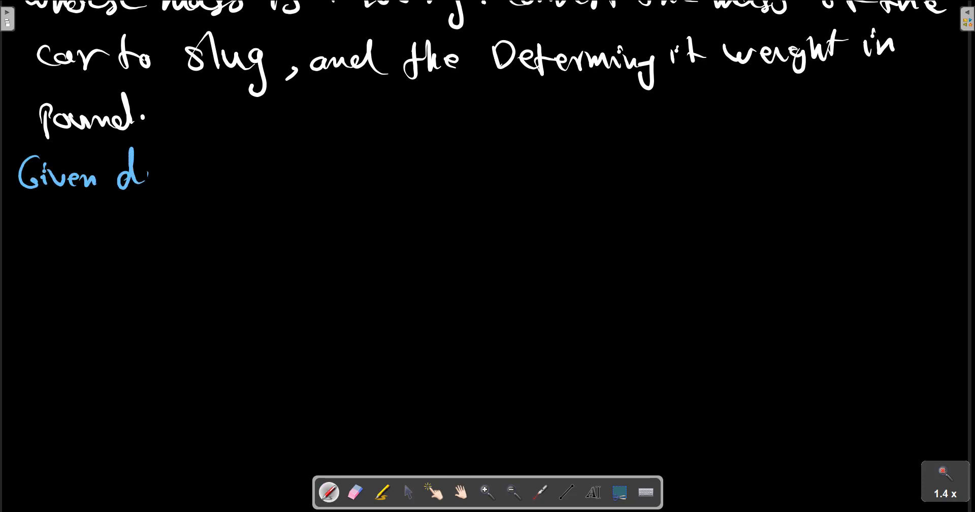
left_click_drag(147, 173, 199, 180)
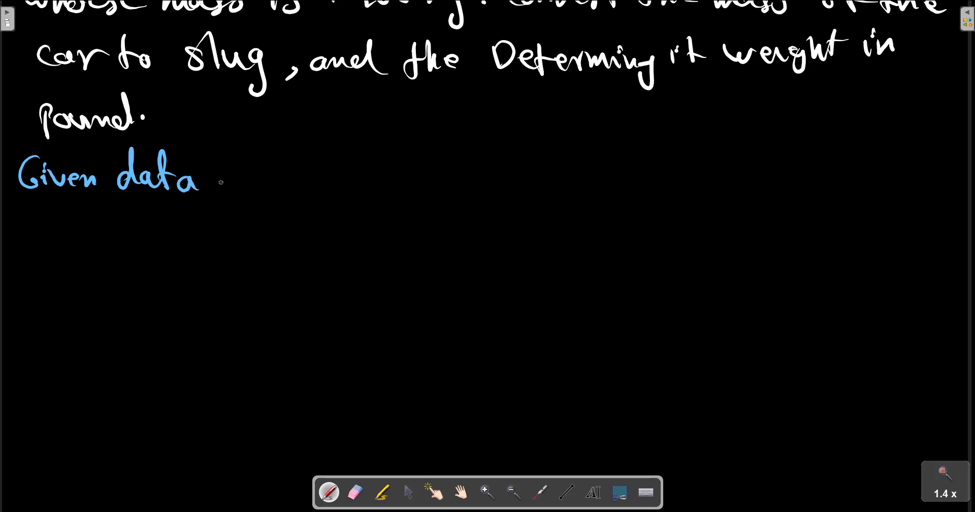
left_click_drag(224, 180, 323, 181)
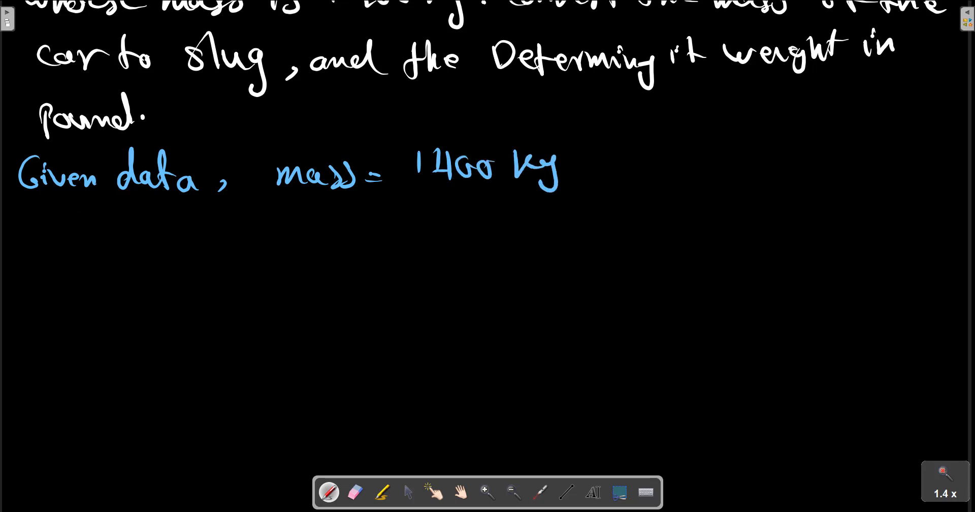
mouse_move(46, 211)
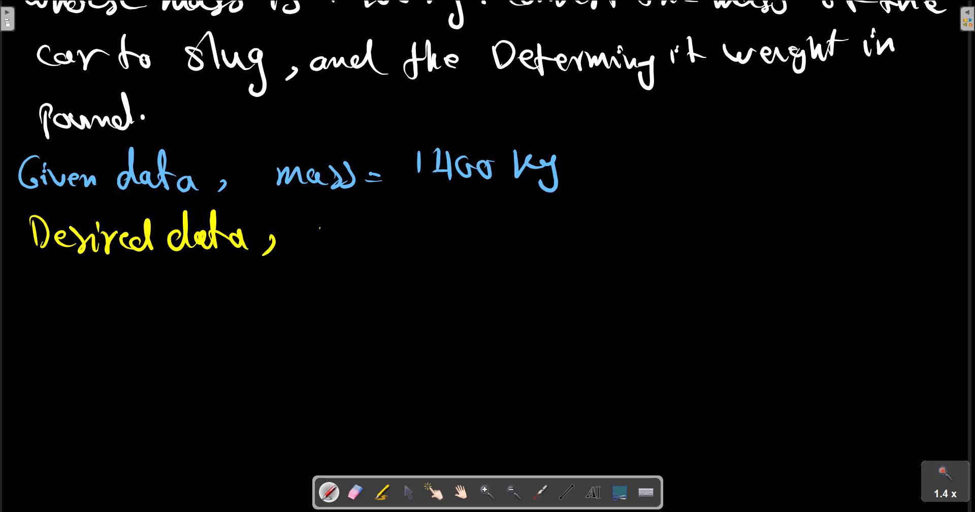
left_click_drag(323, 237, 410, 240)
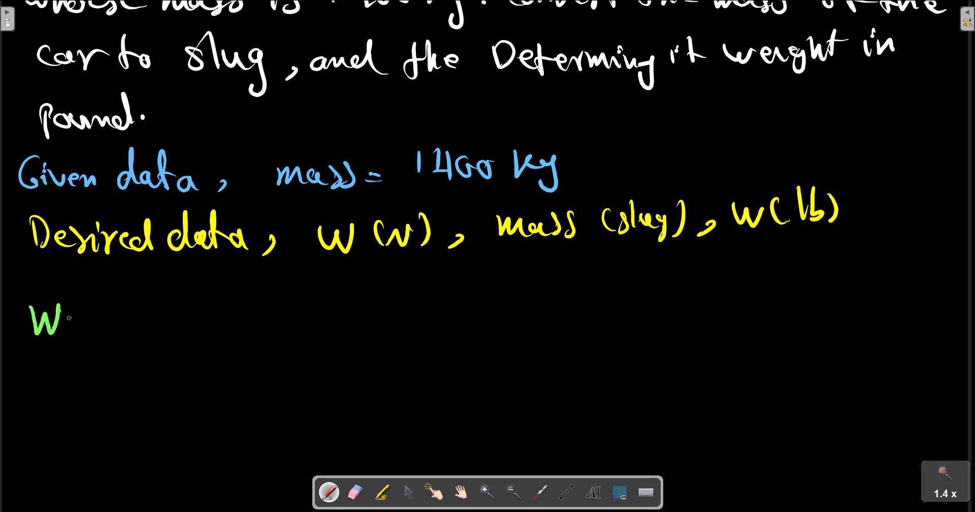
Step: Write part a in green: W = mg = 1400 × 9.81 = 13730 N with kg × m/s² units beneath
left_click_drag(68, 320, 140, 319)
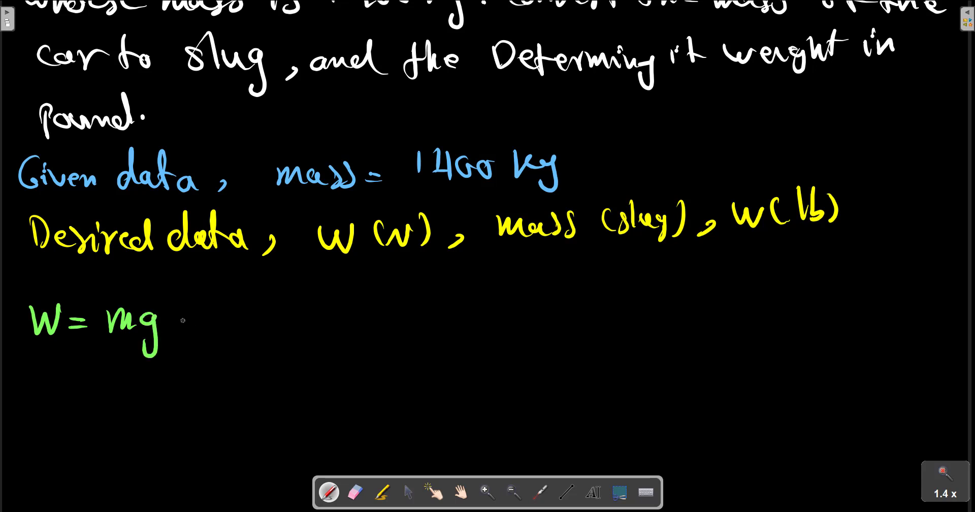
left_click_drag(187, 323, 211, 323)
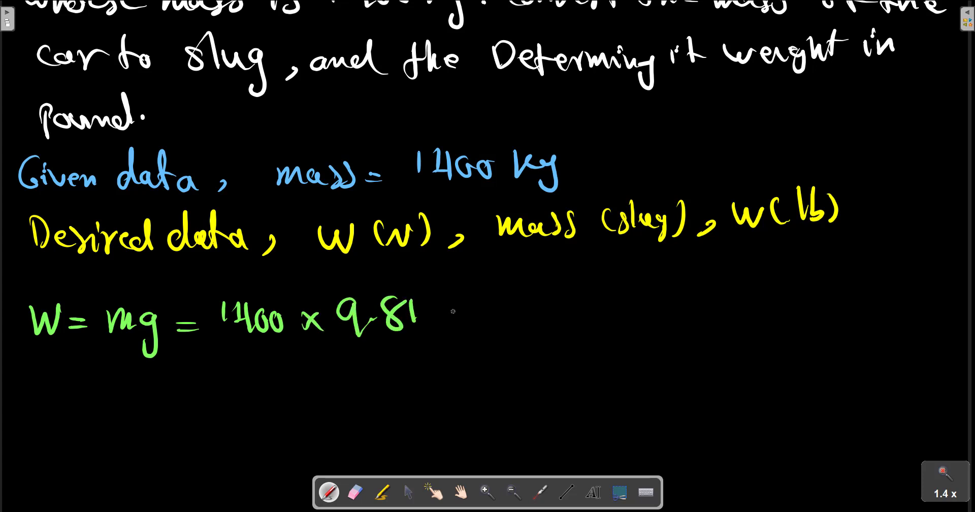
mouse_move(248, 360)
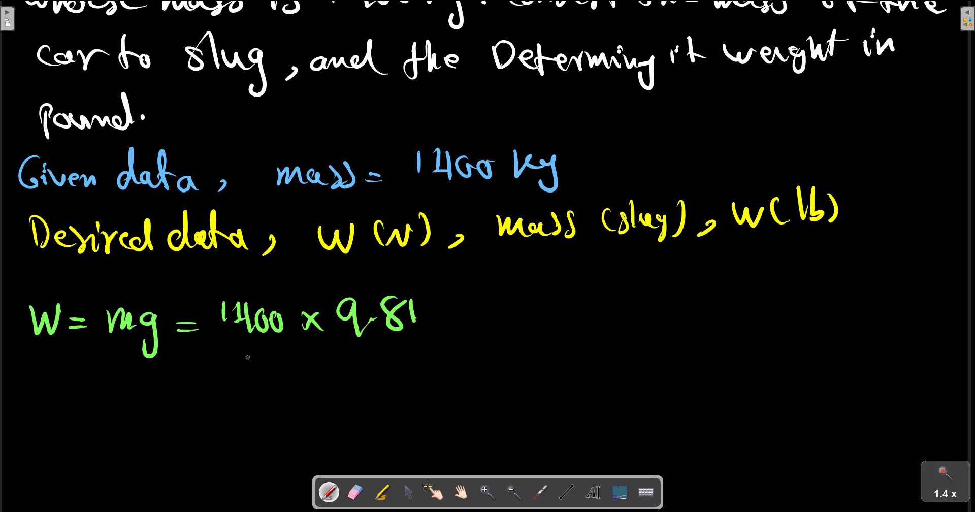
left_click_drag(248, 357, 261, 373)
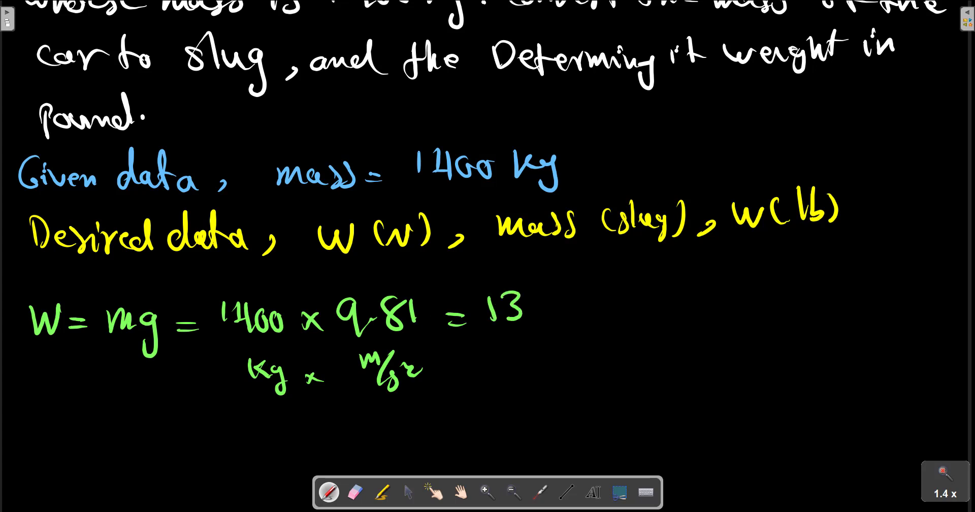
left_click_drag(516, 317, 550, 290)
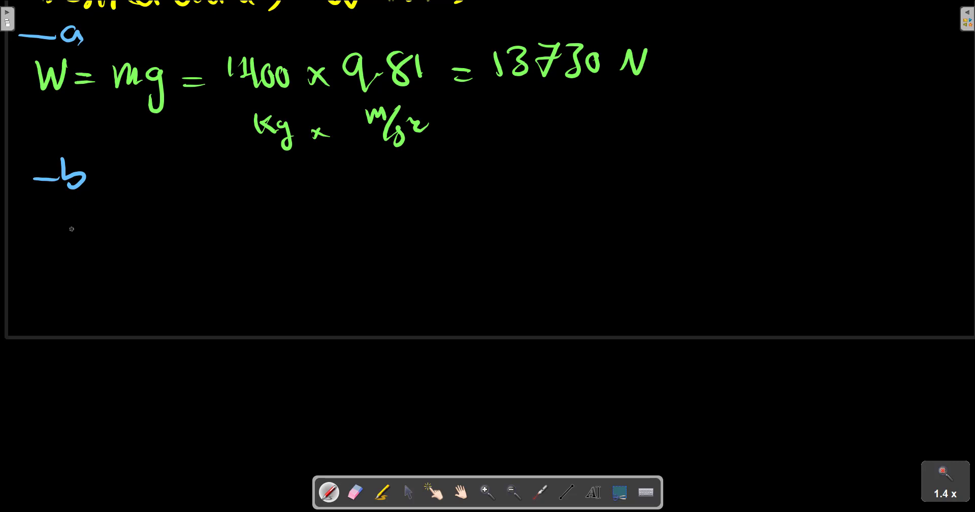
Step: Write part b heading mass (slug) and the conversion 1 slug = 14.594 kg in blue
left_click_drag(29, 233, 112, 243)
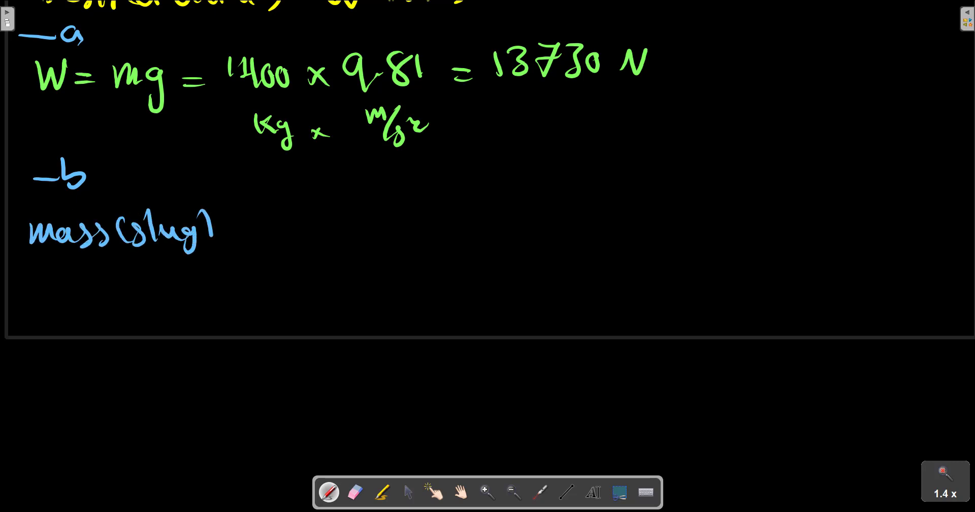
left_click_drag(230, 230, 343, 230)
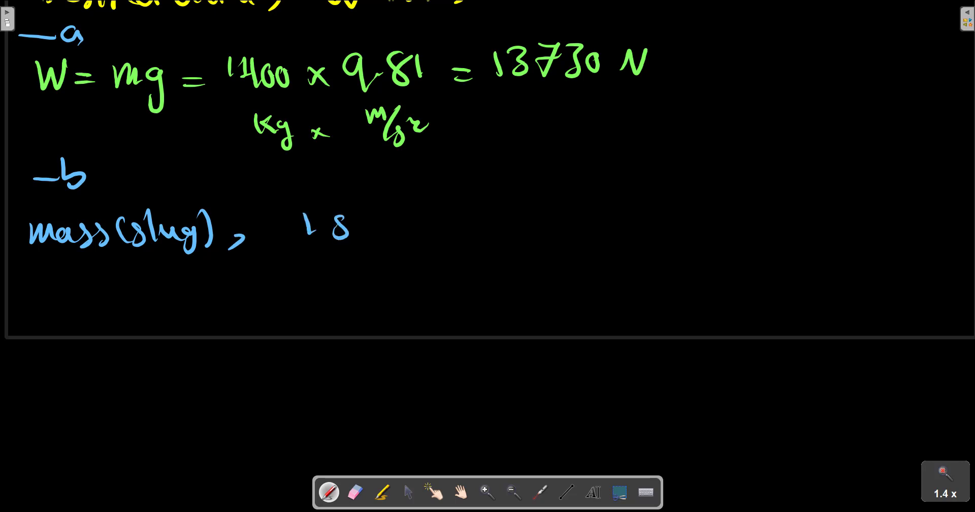
left_click_drag(342, 223, 435, 223)
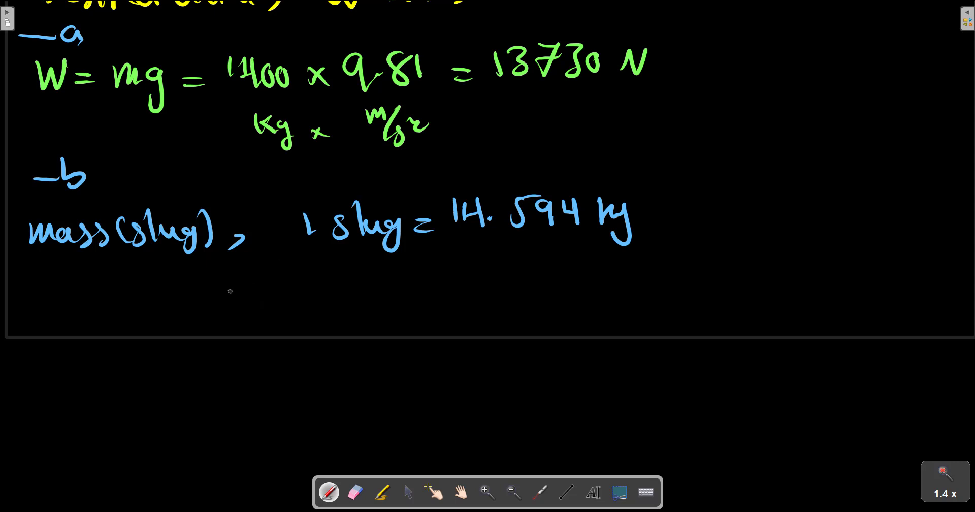
Step: Write in red m = 1400 / 14.594 = 95.9 slug as a fraction
left_click_drag(209, 296, 276, 296)
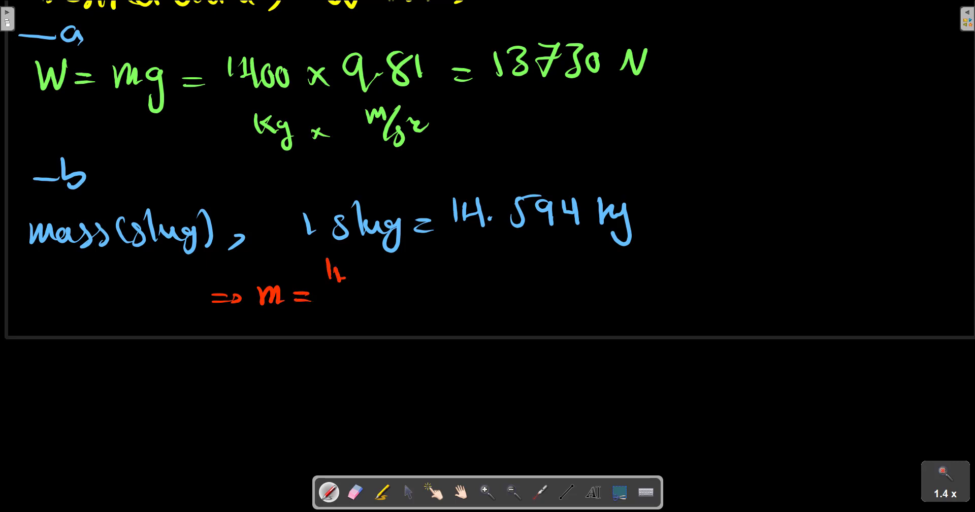
left_click_drag(323, 273, 423, 293)
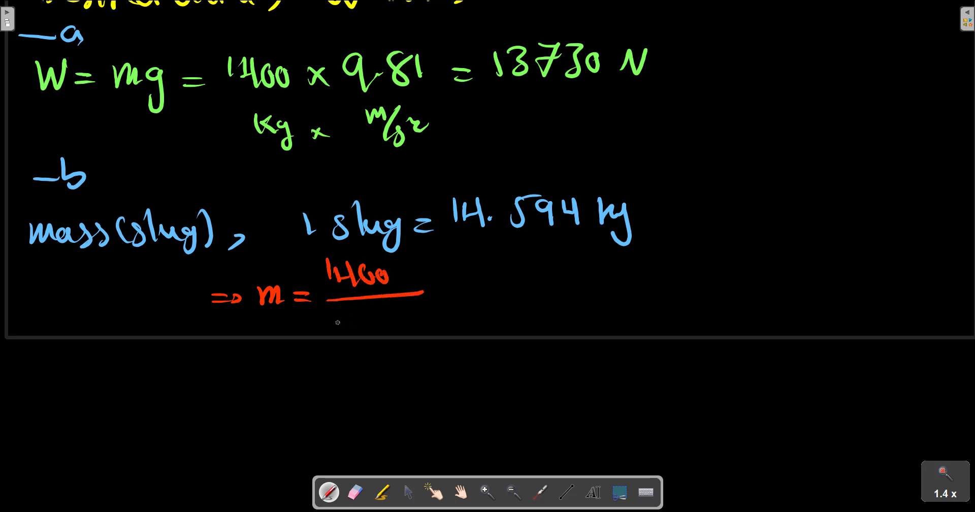
left_click_drag(329, 313, 398, 313)
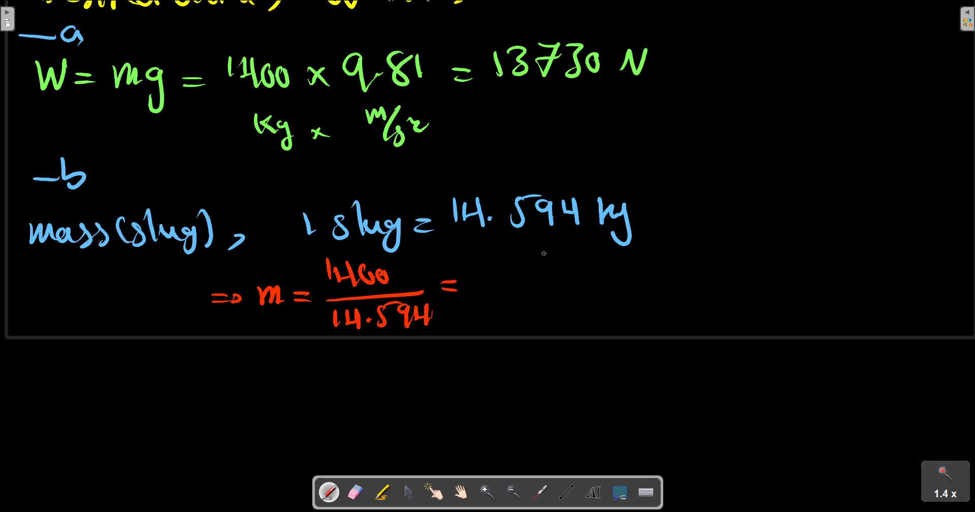
mouse_move(487, 267)
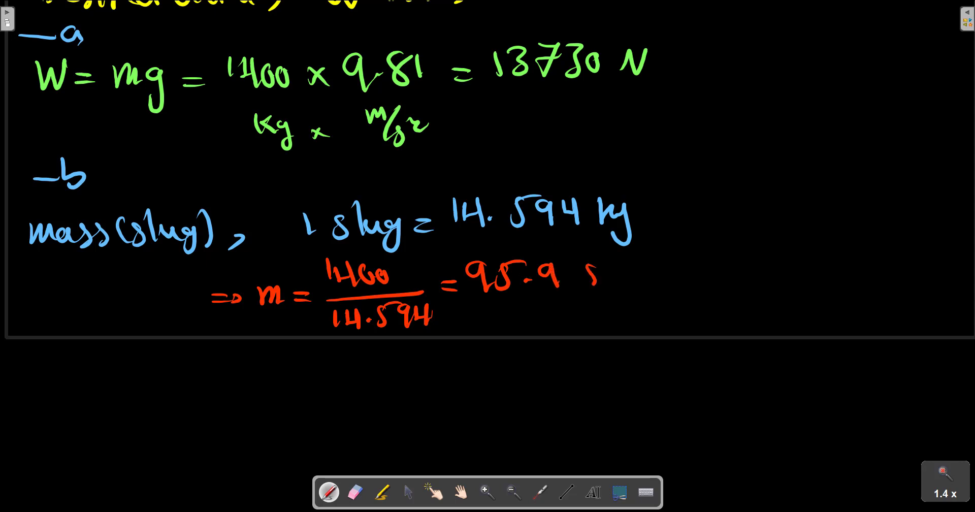
left_click_drag(585, 281, 662, 280)
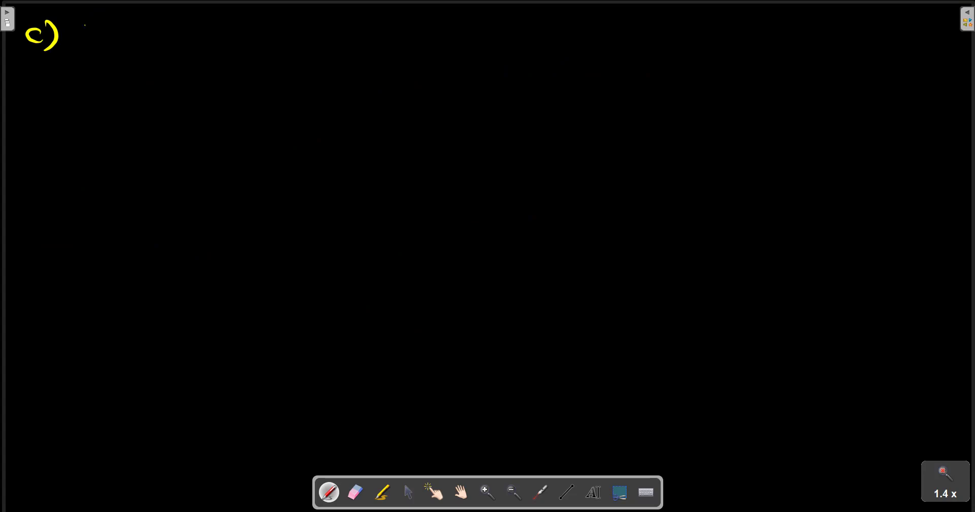
Step: Head part c 'W (lb)' in yellow, then write W = mg = 95.9 × and begin 'g =' in blue
left_click_drag(87, 35, 187, 35)
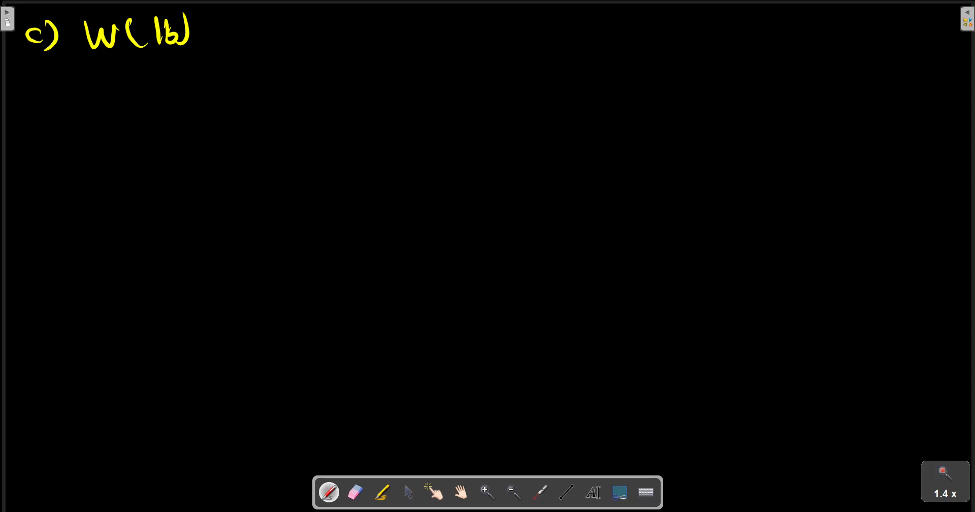
left_click_drag(40, 96, 70, 128)
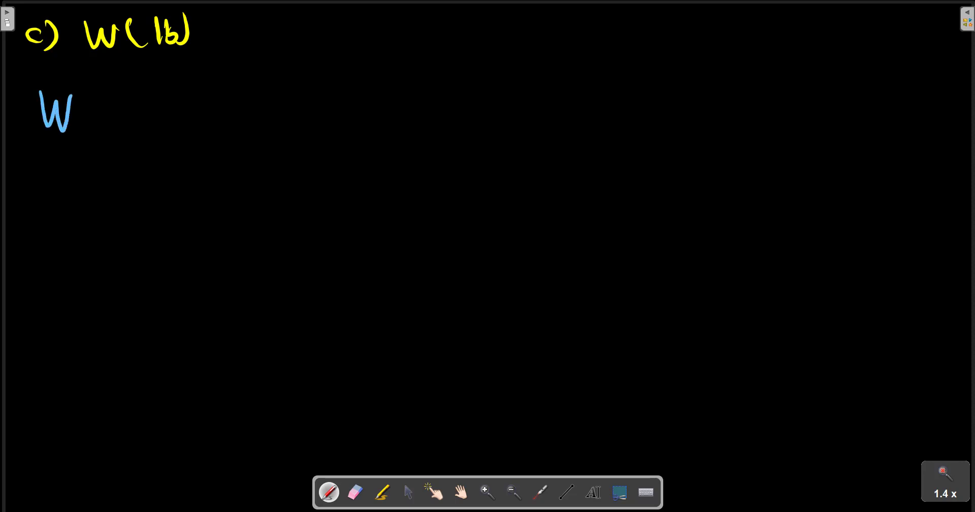
left_click_drag(87, 115, 181, 115)
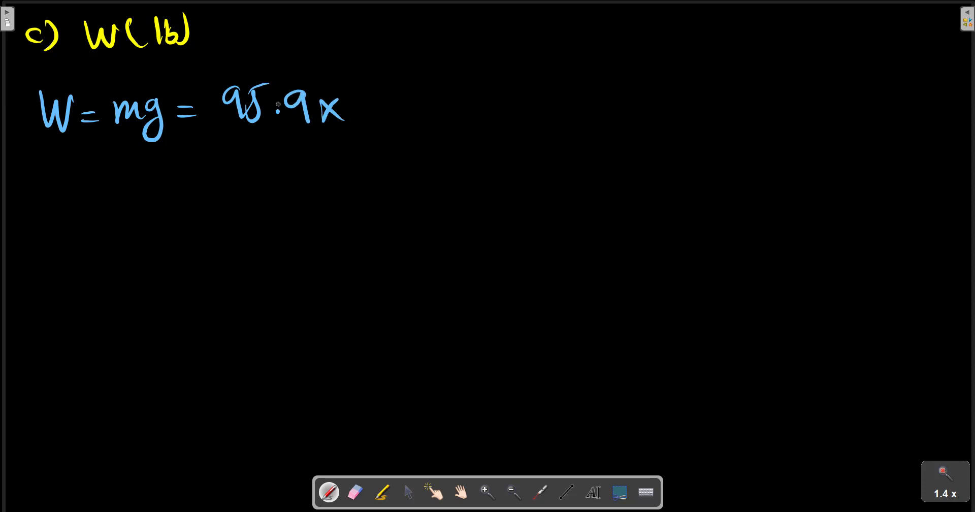
left_click_drag(32, 205, 88, 202)
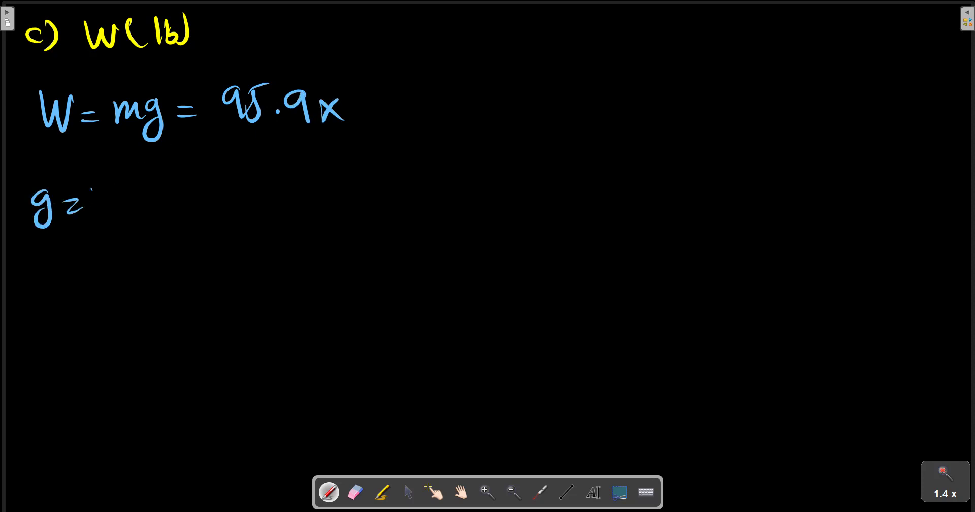